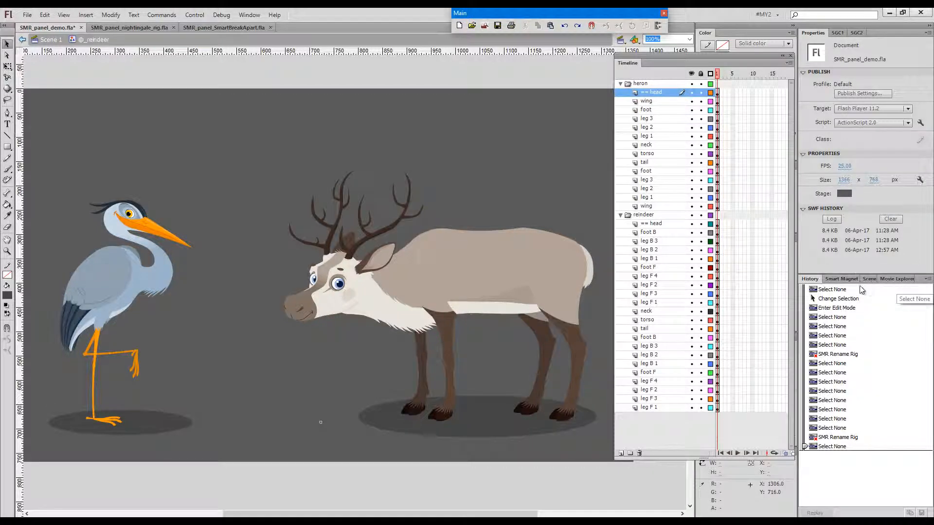
Step: Bring the Smart Magnet Rig panel forward from beside the History panel
click(841, 279)
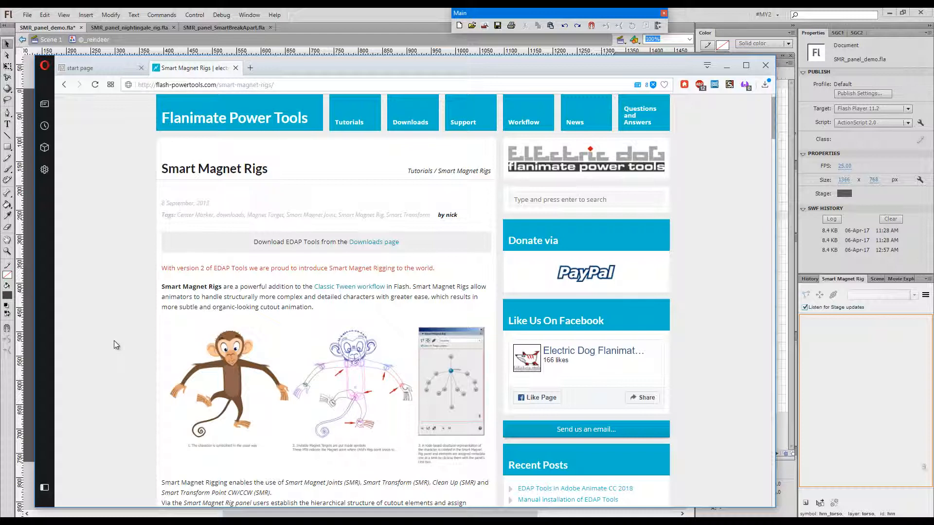
mouse_move(350, 379)
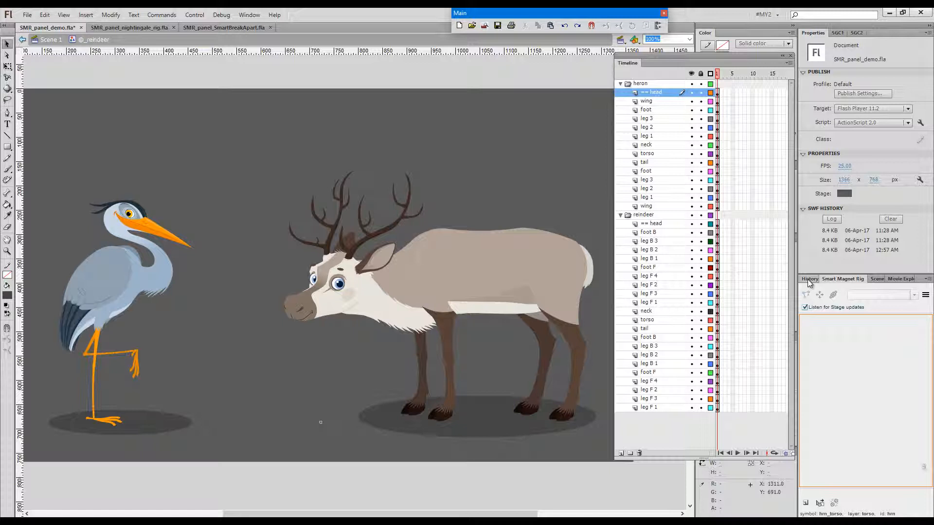
Step: Open Smart Magnet Rig from Window > Other Panels
click(249, 16)
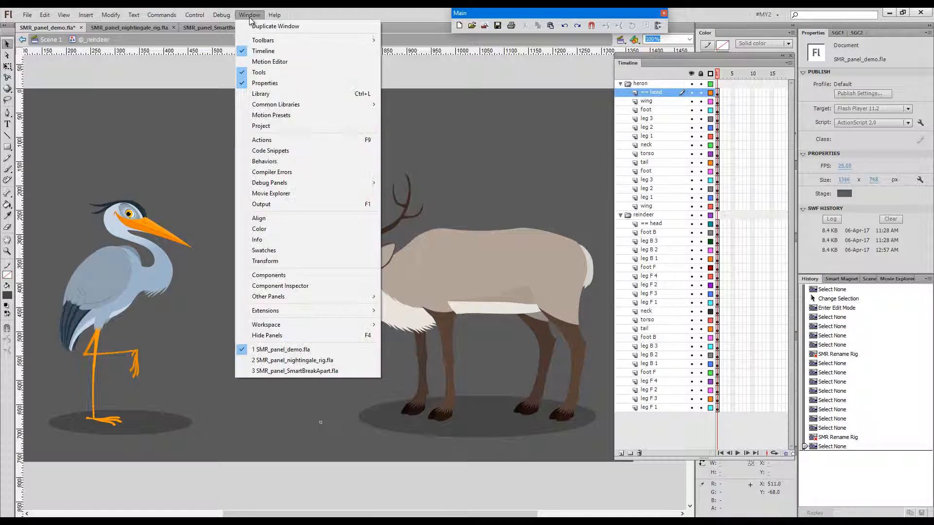
mouse_move(292, 297)
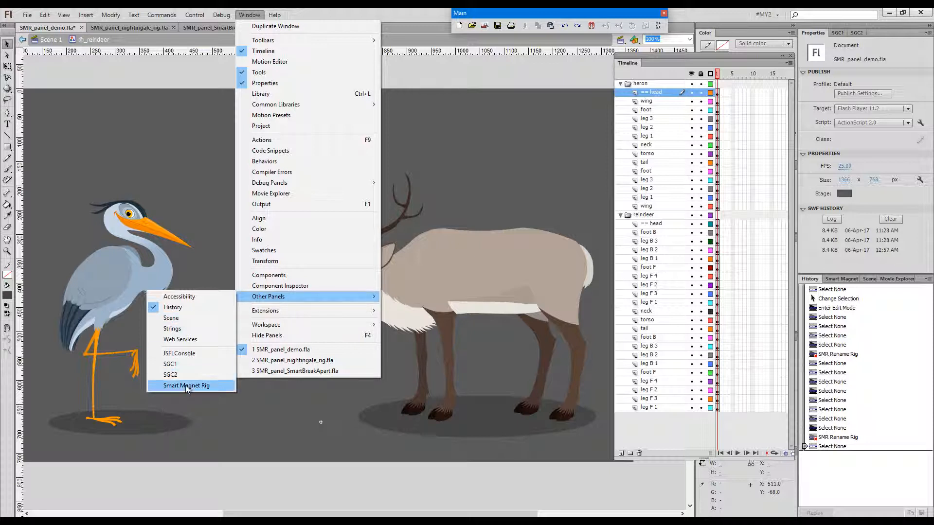
click(186, 386)
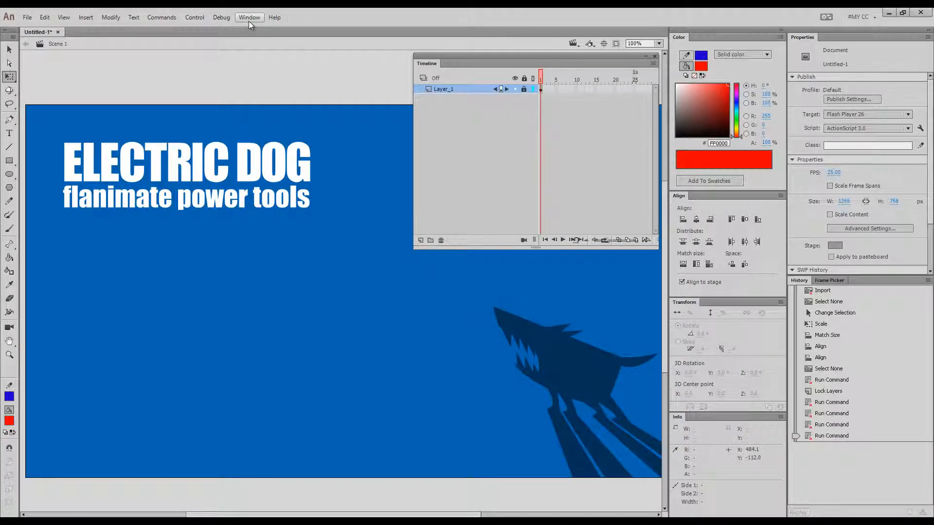
Step: Open the Smart Magnet Rig extension from Window > Extensions in Animate CC
click(249, 16)
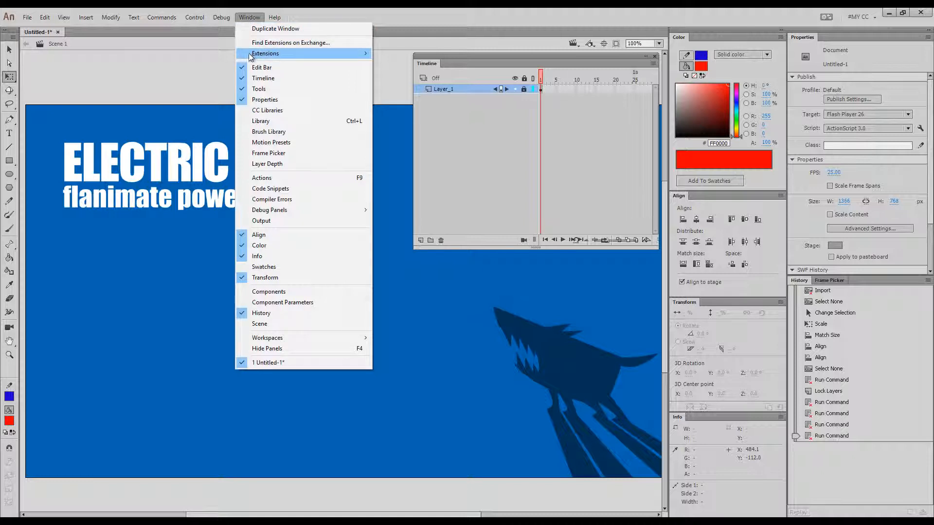
mouse_move(265, 53)
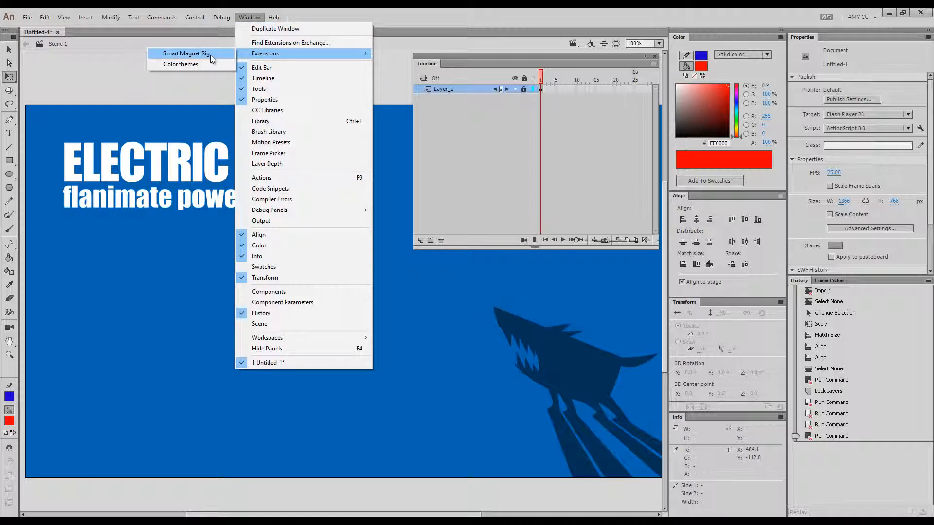
click(186, 54)
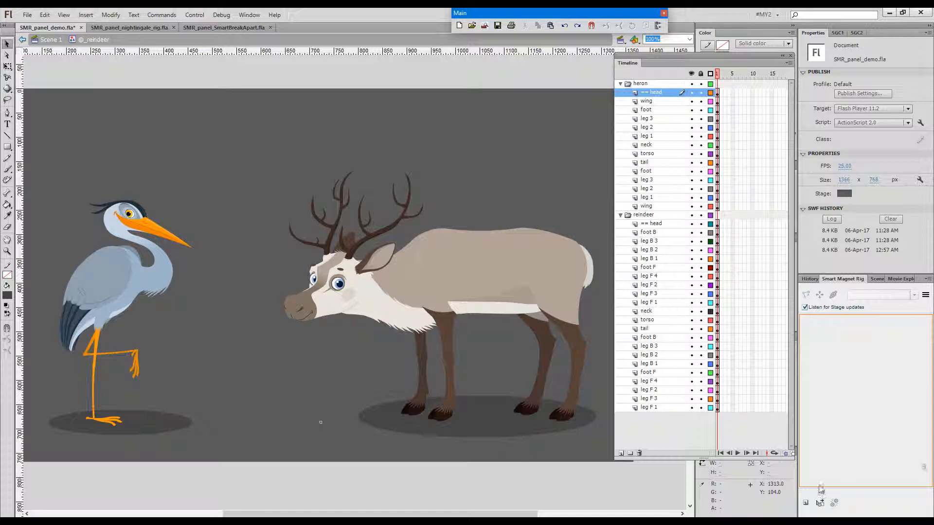
mouse_move(820, 501)
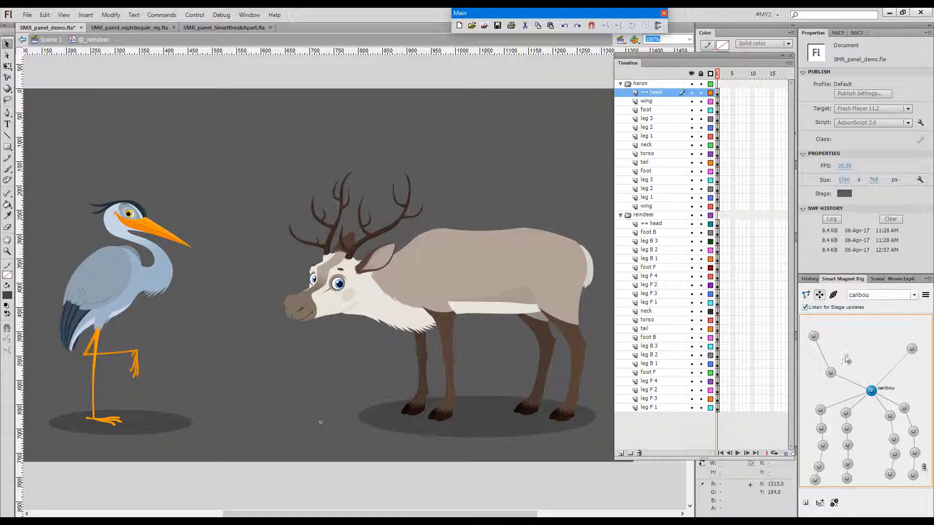
mouse_move(902, 356)
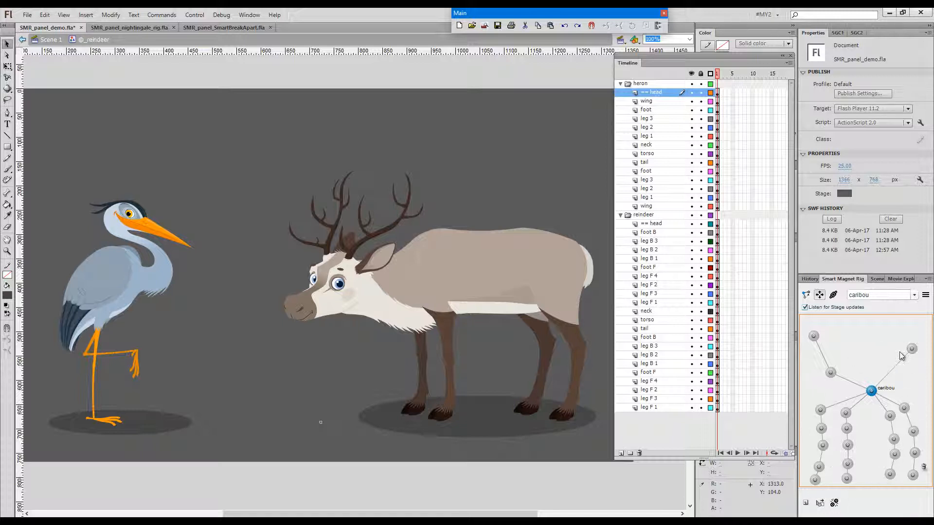
Step: Select the hrn rig from the panel's rig dropdown
click(915, 295)
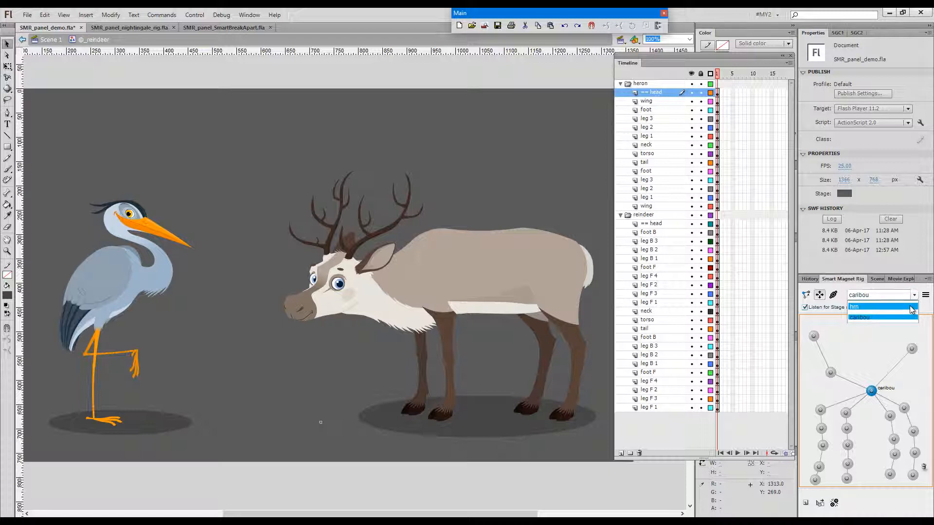
click(856, 307)
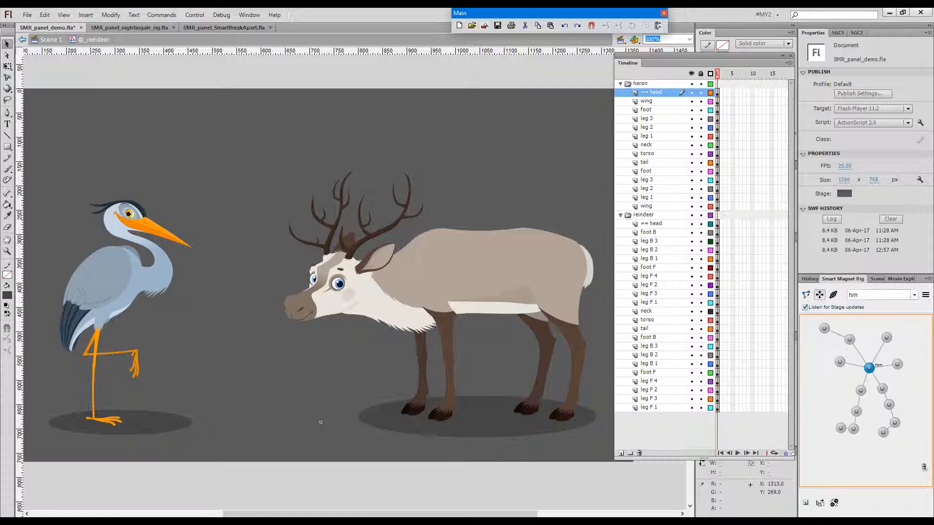
mouse_move(905, 329)
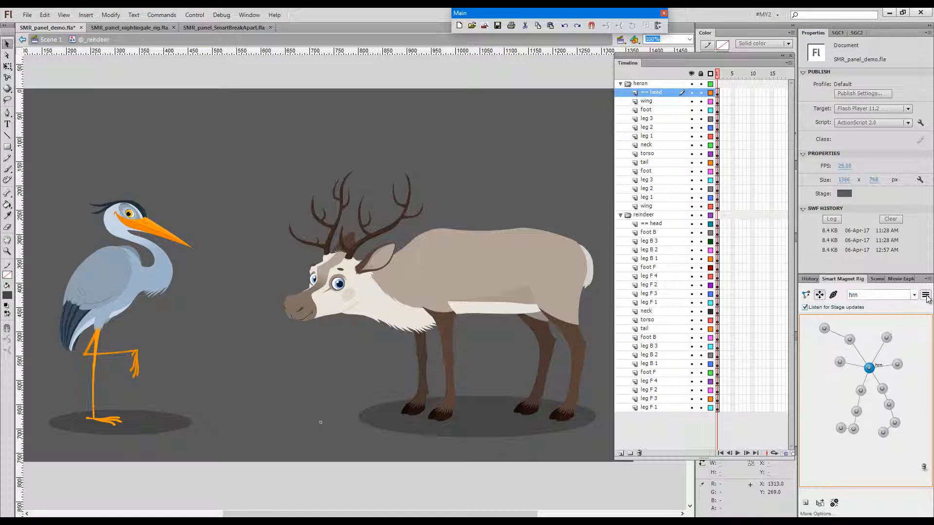
Step: Rename the hrn rig to 'heron' via Rename Rig in the panel menu
click(926, 295)
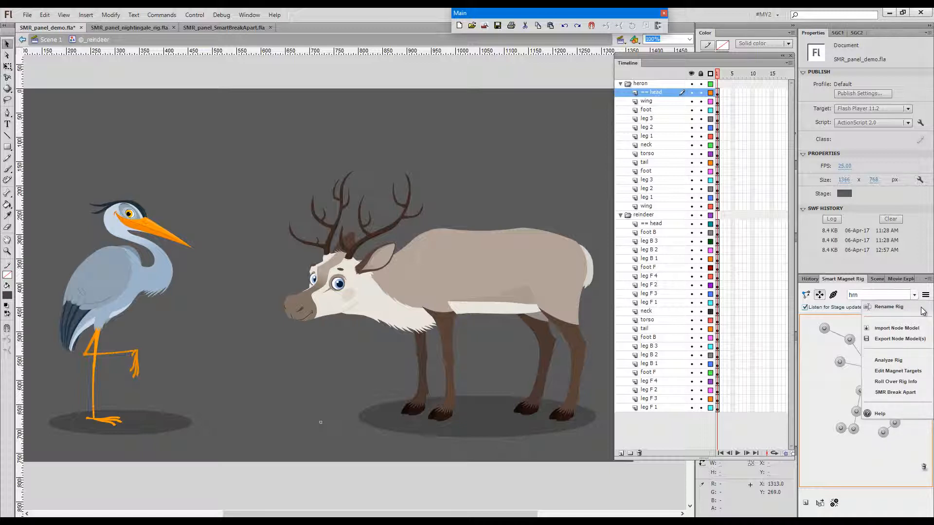
click(888, 306)
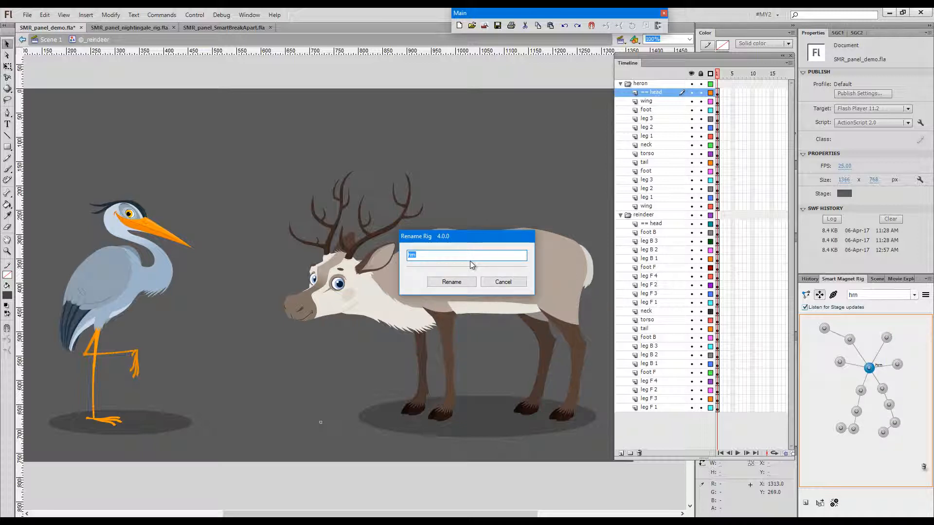
text(heron)
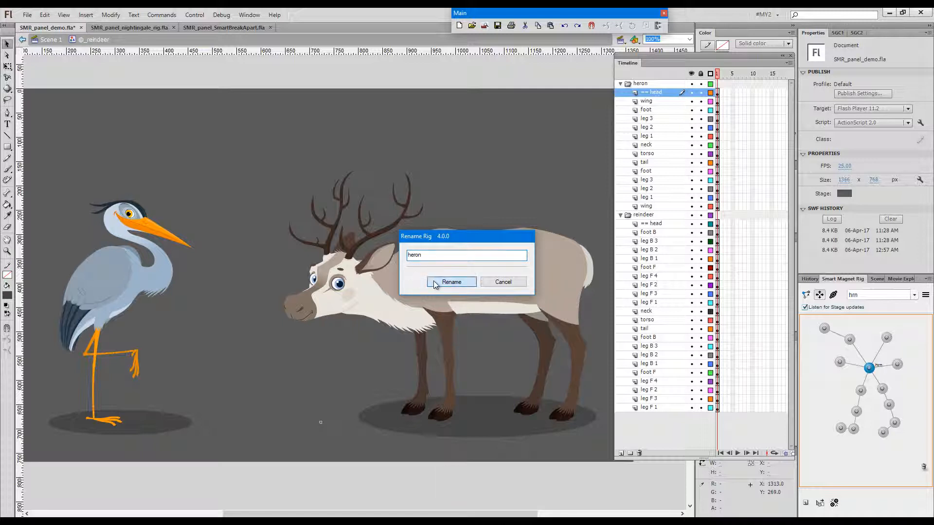
click(451, 281)
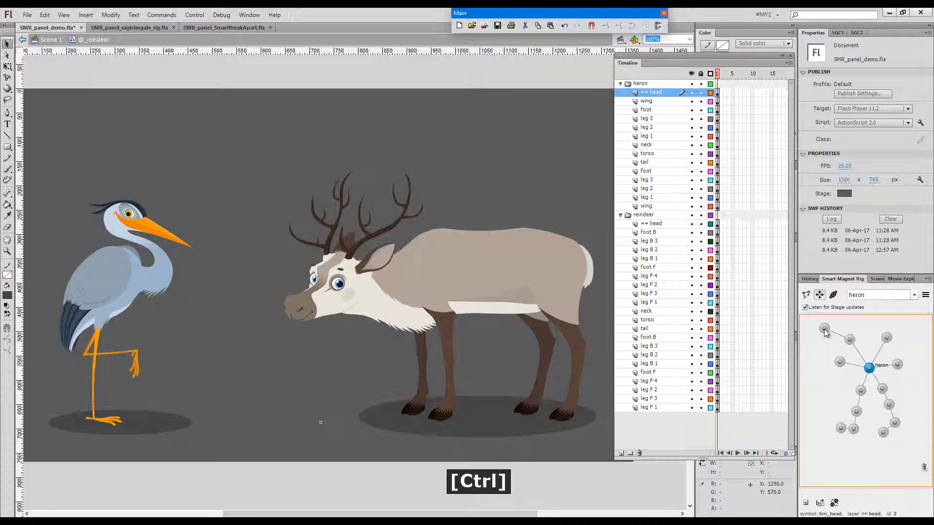
Step: Select the heron's head symbol from its rig node, then reopen the rig options
click(824, 329)
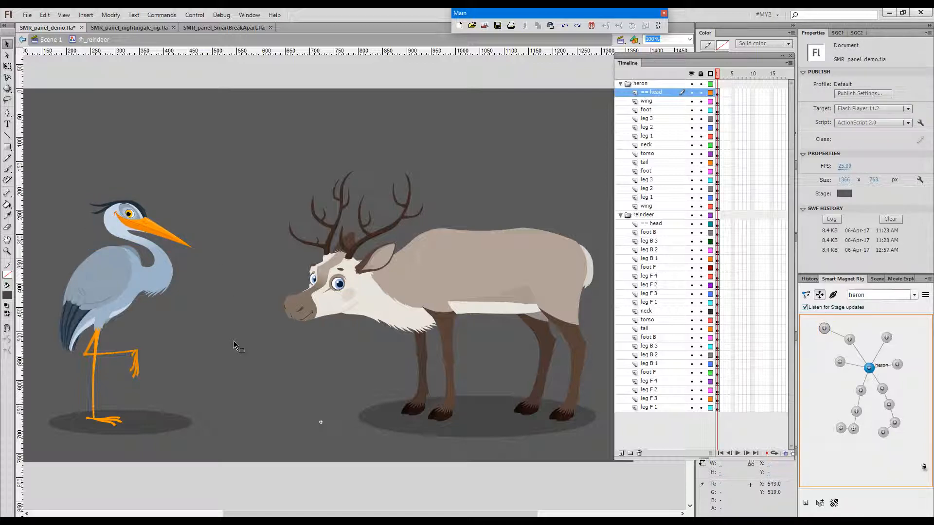
click(926, 295)
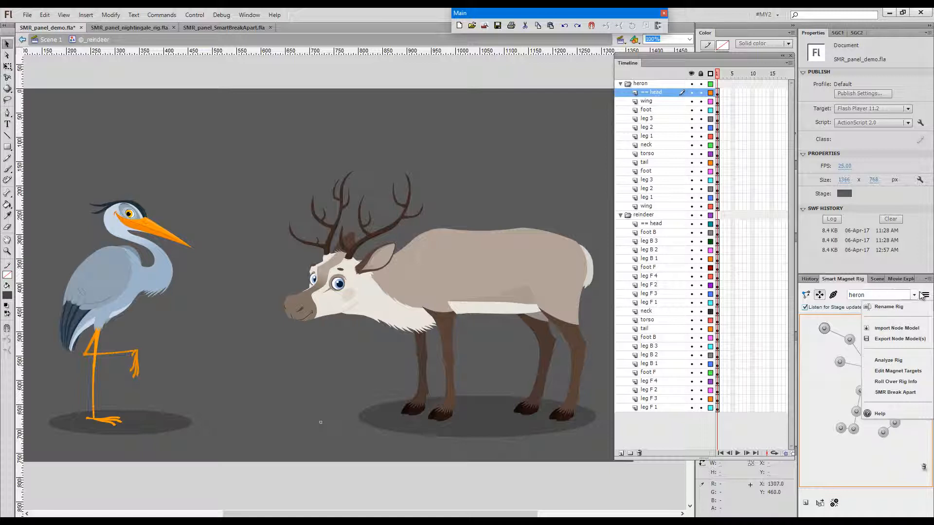
Step: Choose the caribou rig from the dropdown and reopen the rig options
click(879, 295)
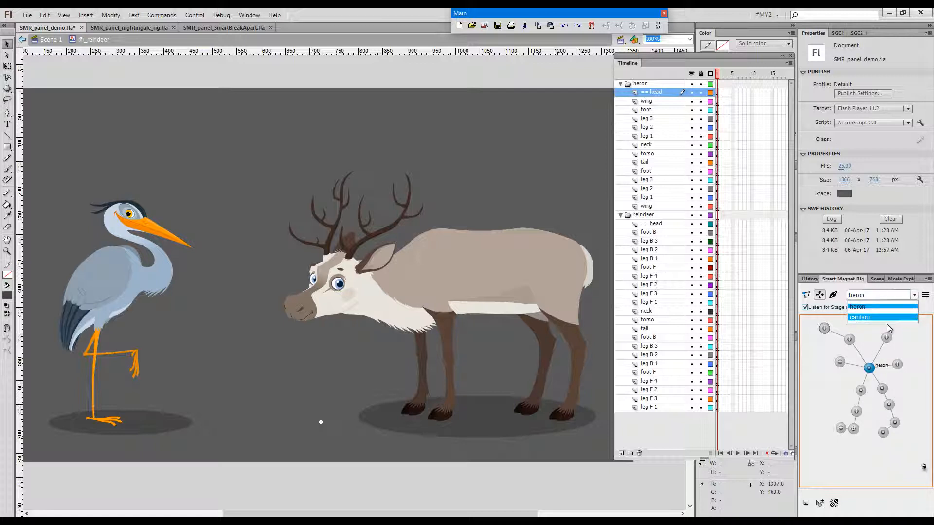
click(859, 316)
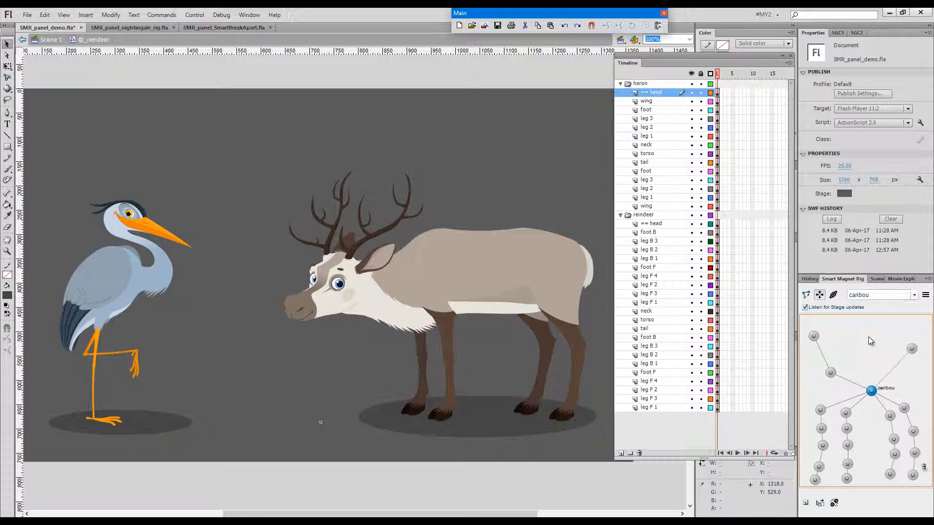
click(926, 295)
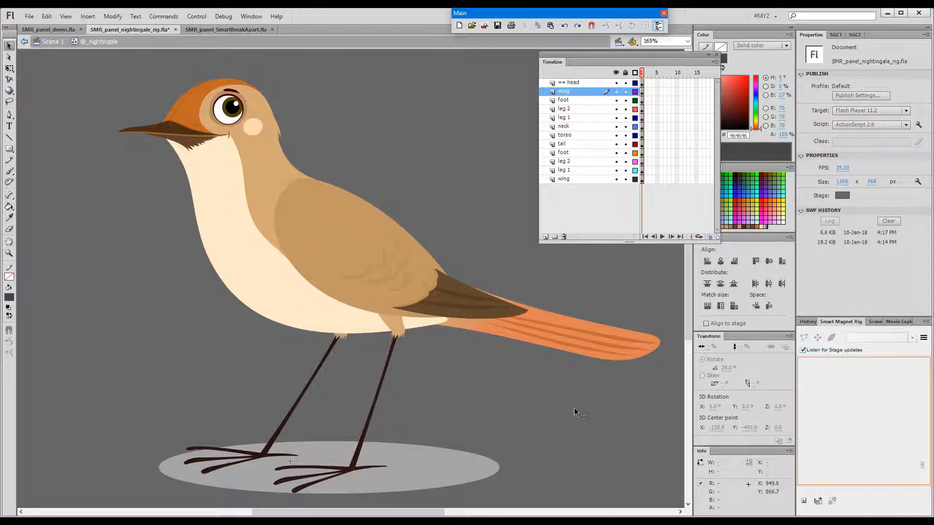
mouse_move(634, 72)
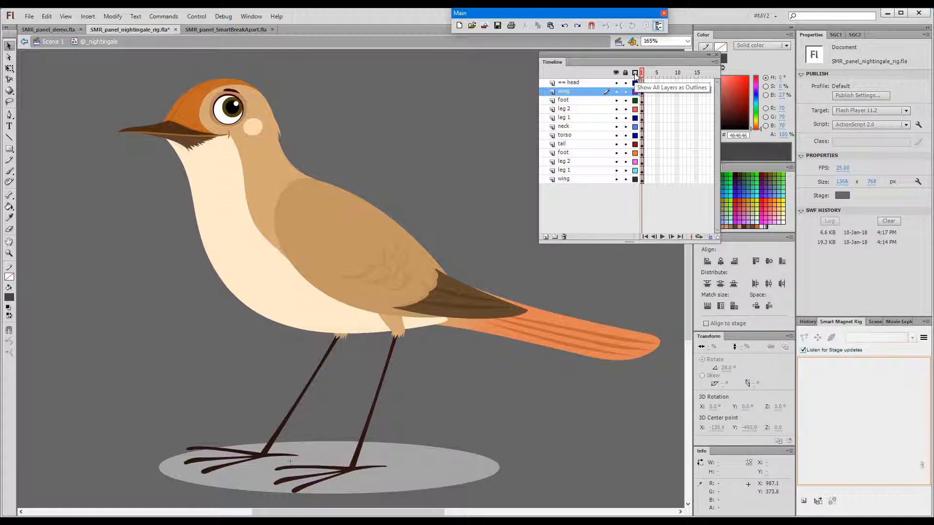
Step: Show all nightingale layers as outlines and select the nigtl_leg_2 symbol
click(634, 72)
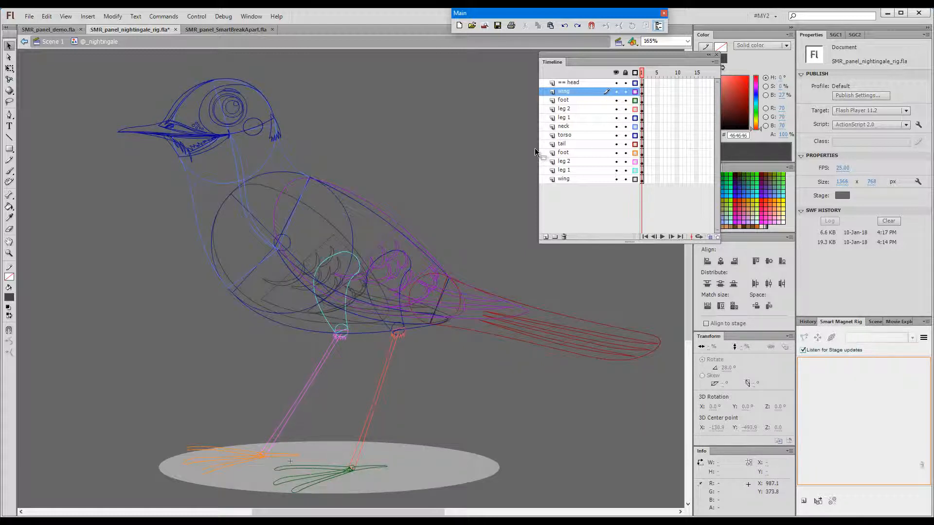
click(564, 109)
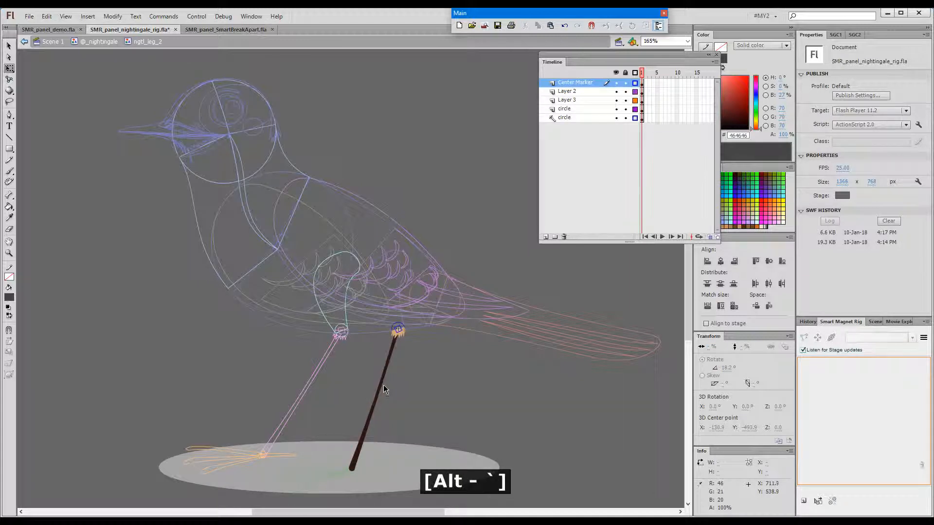
Step: Exit the leg symbol back to the nightingale's main scene
click(351, 280)
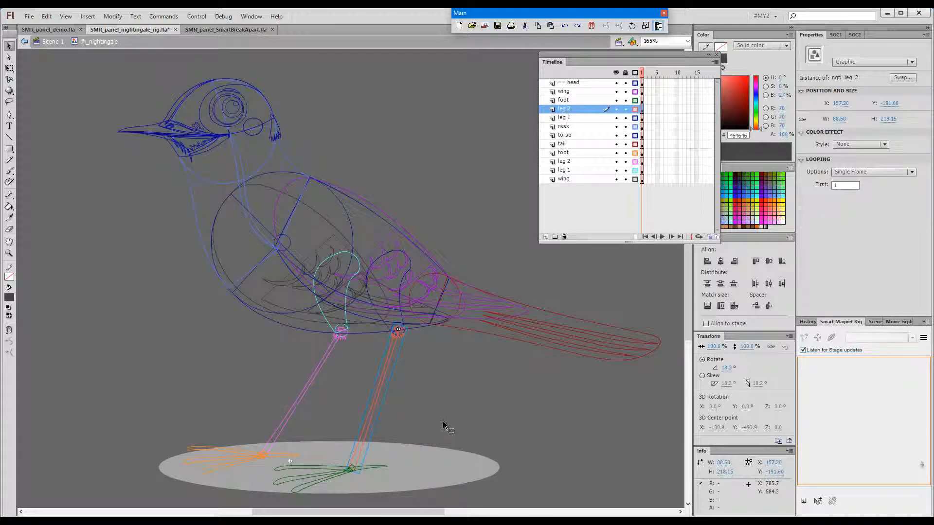
mouse_move(405, 319)
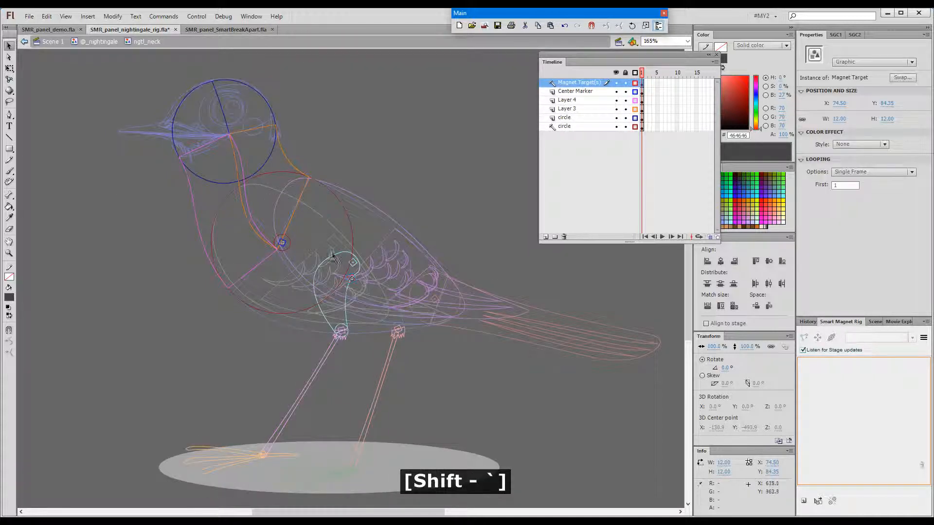
Step: Duplicate magnet targets onto the torso's neck, top, leg and wing joints
drag(340, 265, 223, 132)
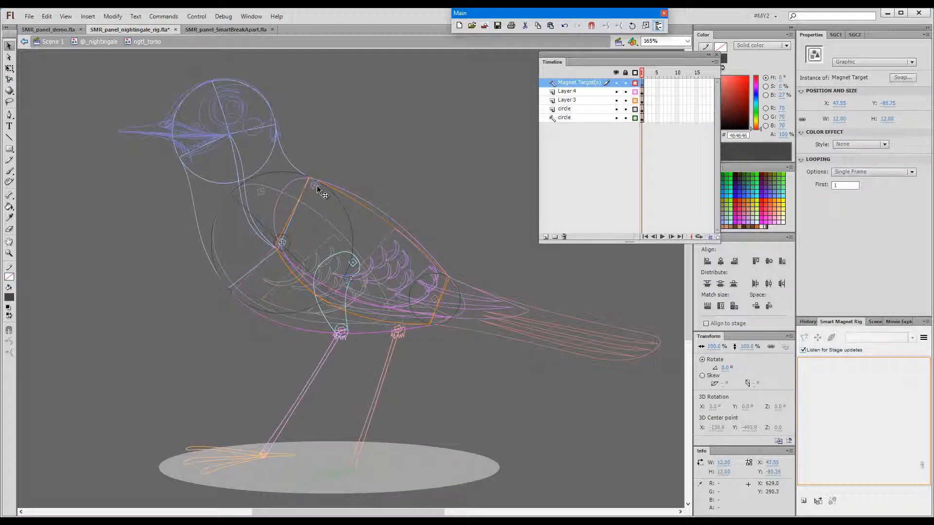
drag(321, 188, 316, 183)
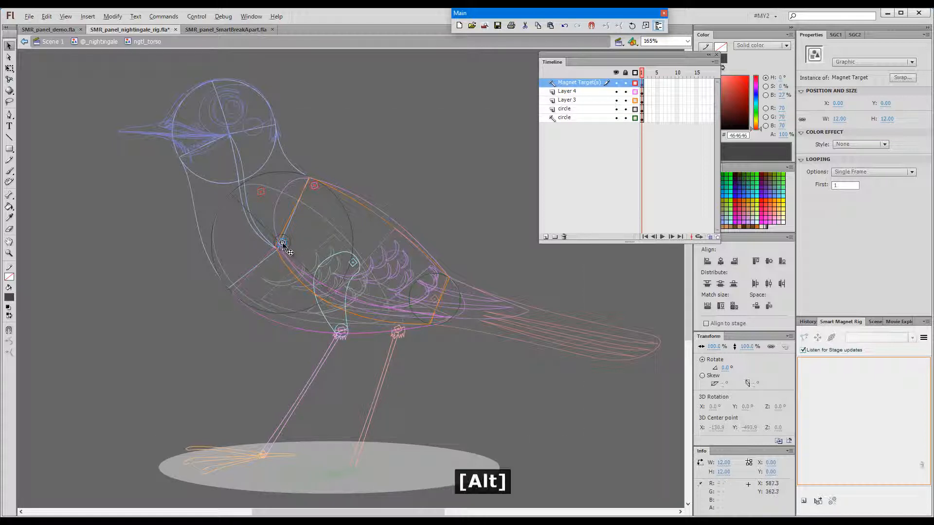
drag(283, 244, 351, 263)
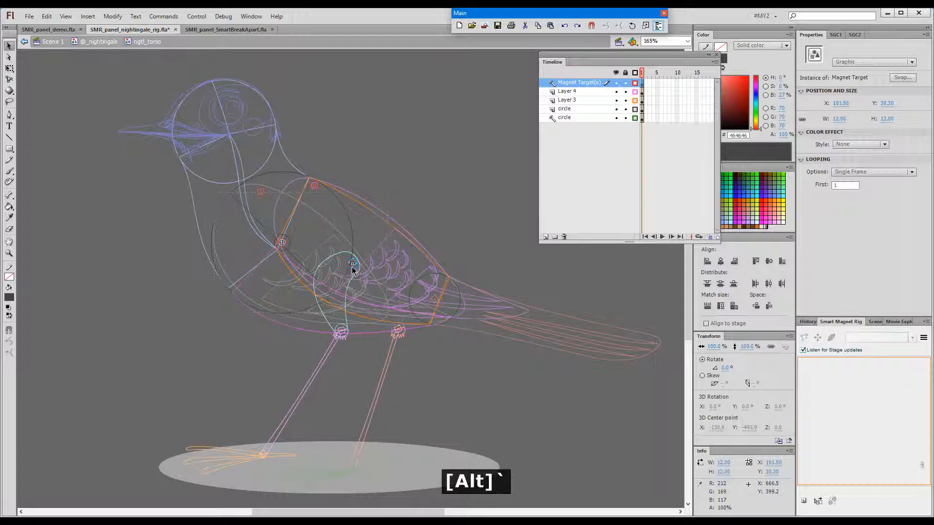
drag(352, 264, 402, 264)
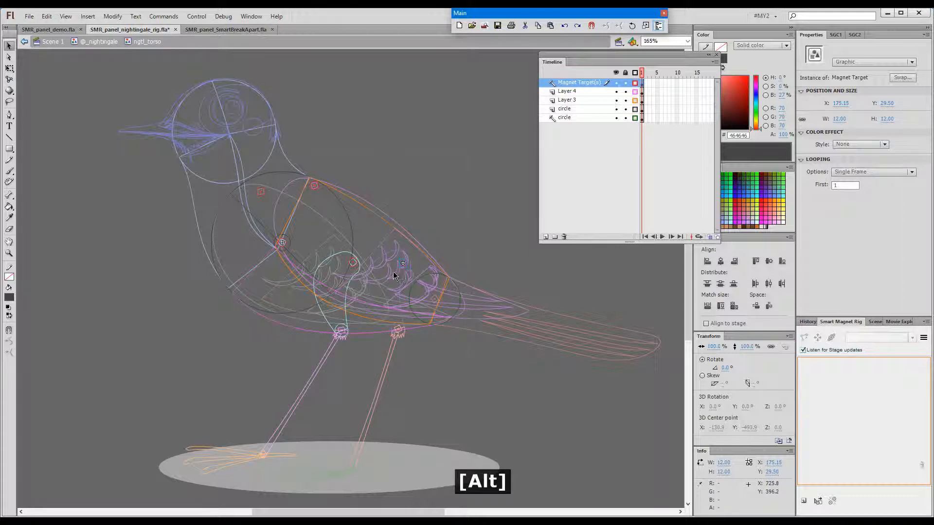
drag(402, 264, 434, 299)
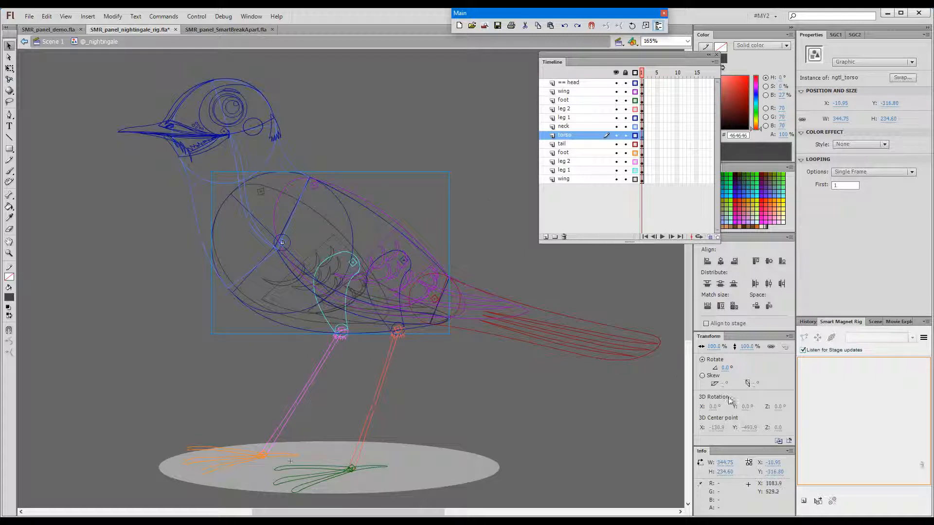
mouse_move(805, 501)
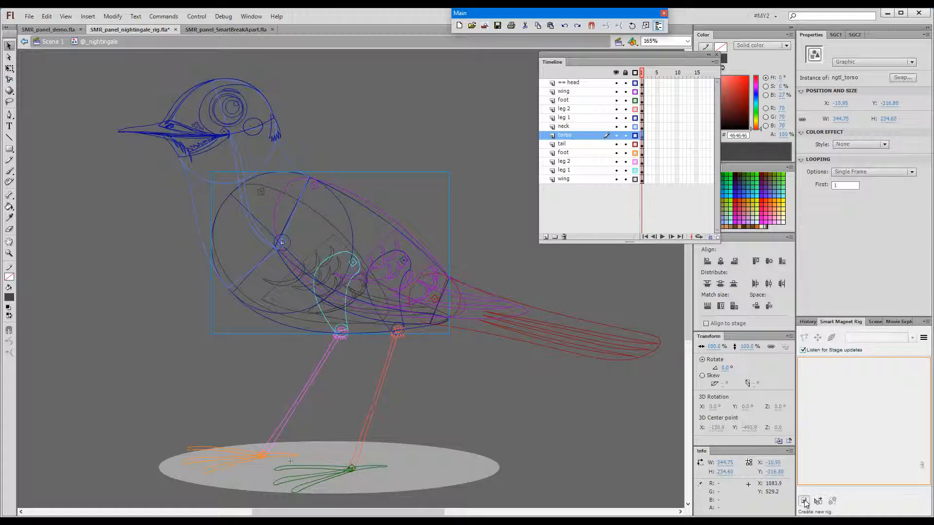
Step: Enter the rig name 'bird' and confirm creating the new rig
text(bird)
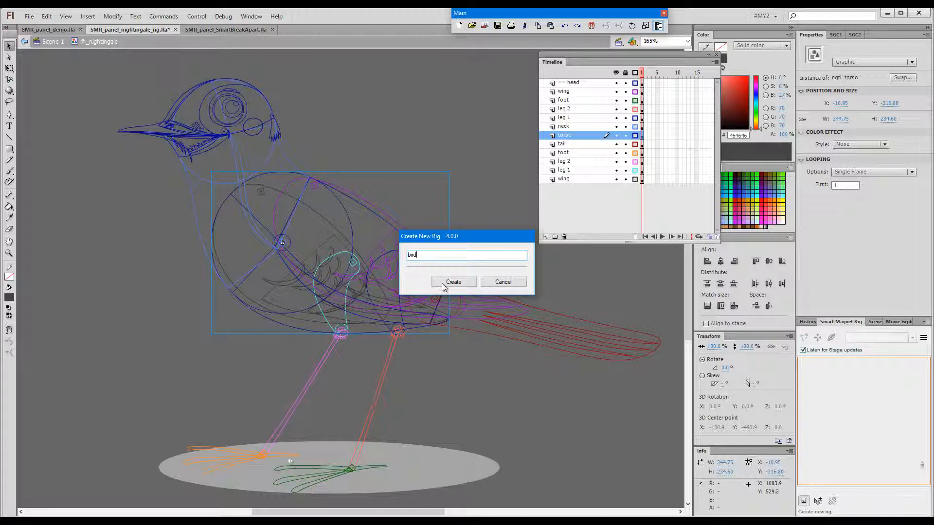
click(453, 282)
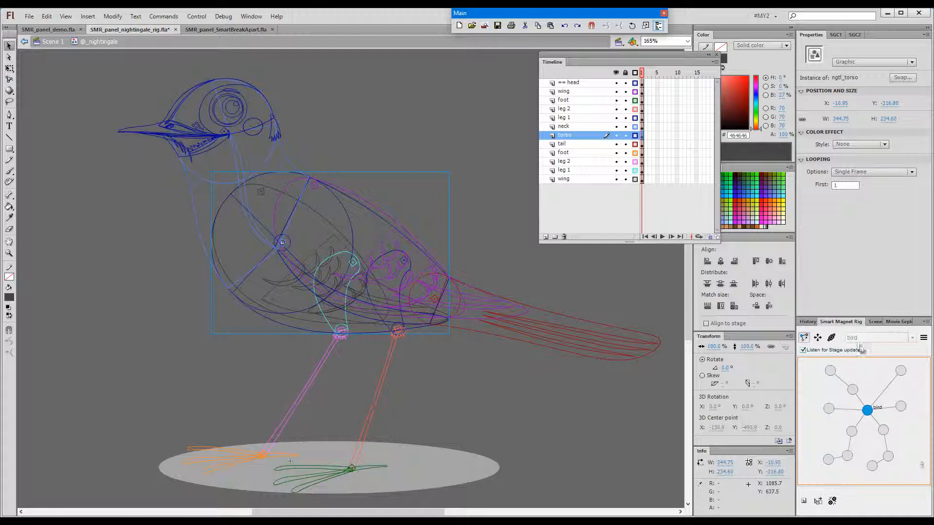
mouse_move(832, 337)
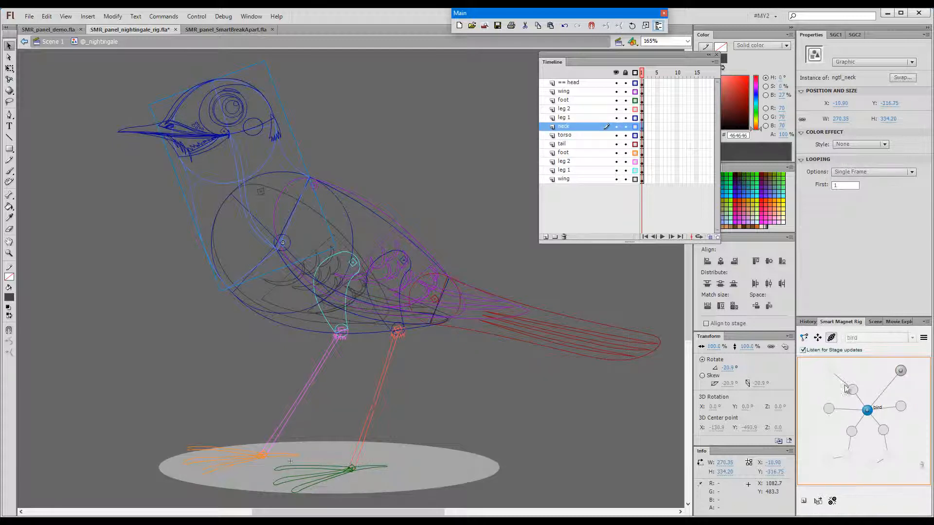
Step: Link the nightingale's neck and wing symbols to nodes in the bird rig graph
click(852, 389)
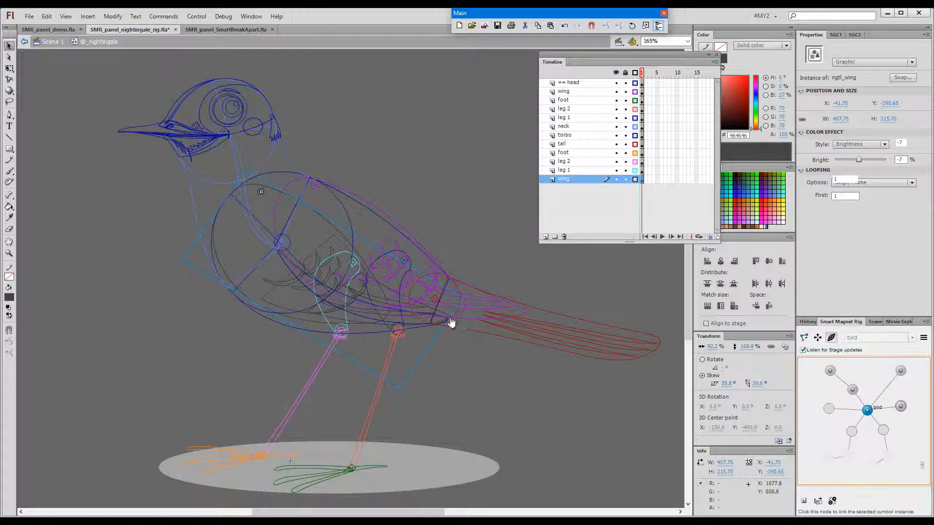
click(828, 409)
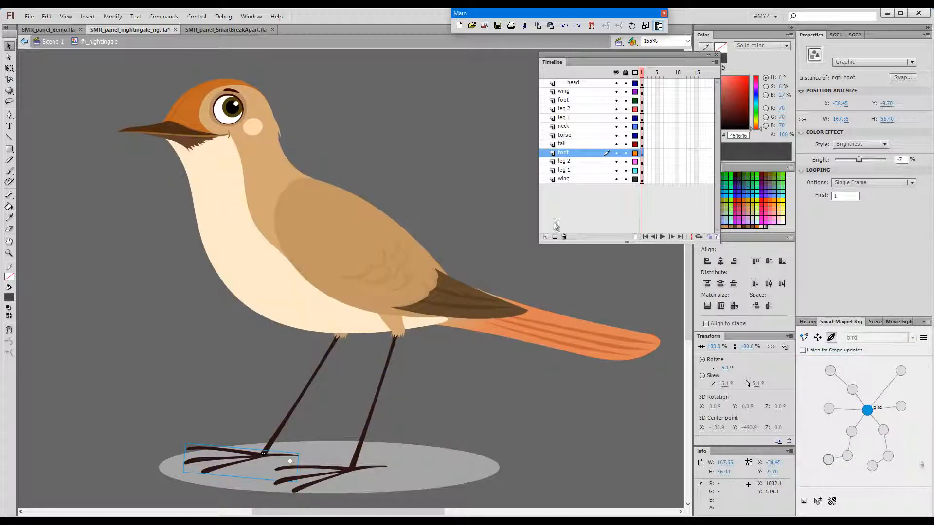
key(ctrl+s)
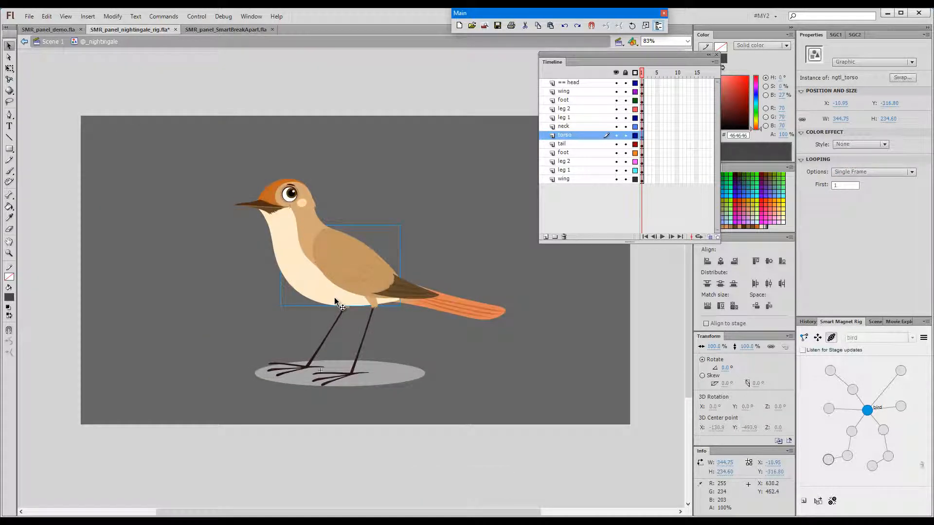
drag(336, 265, 203, 265)
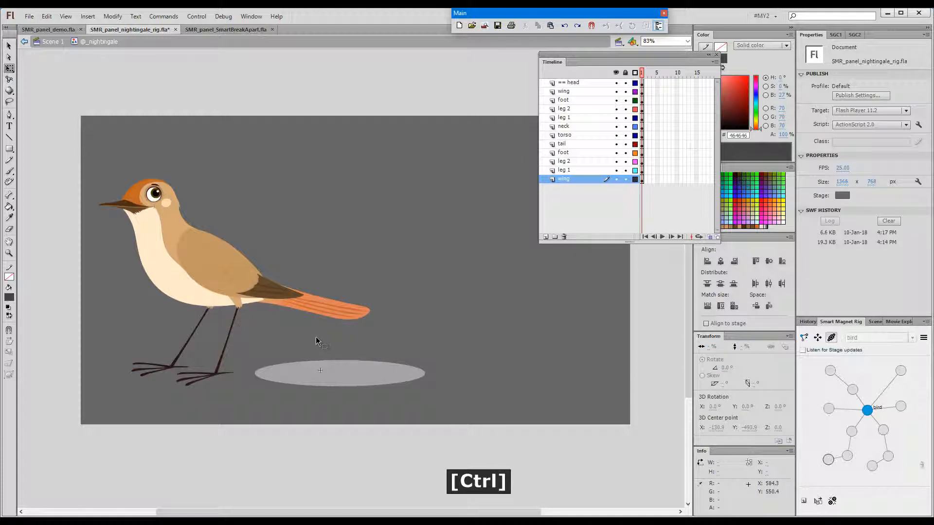
key(ctrl+z)
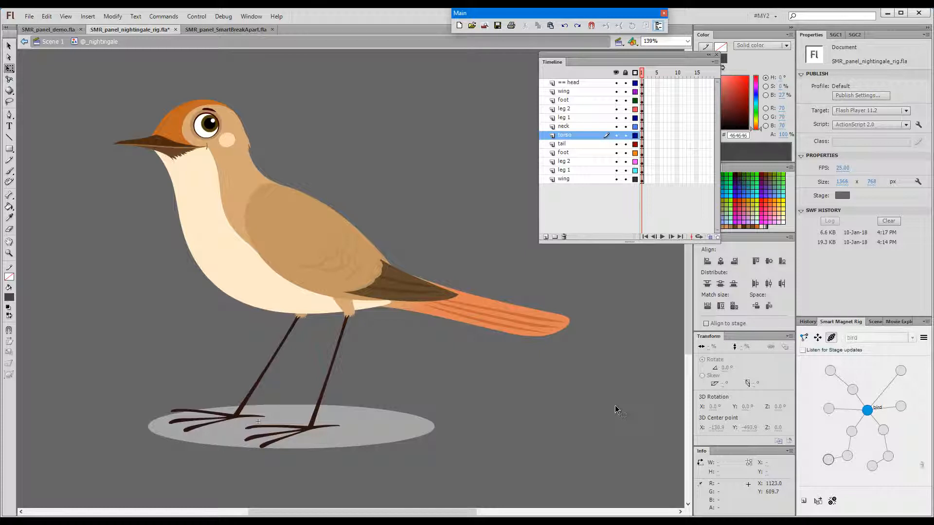
click(226, 29)
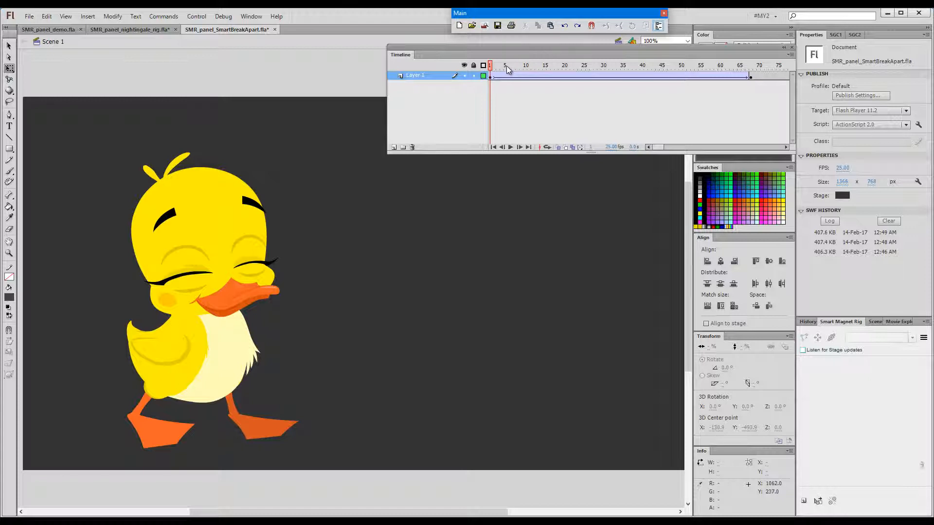
mouse_move(508, 74)
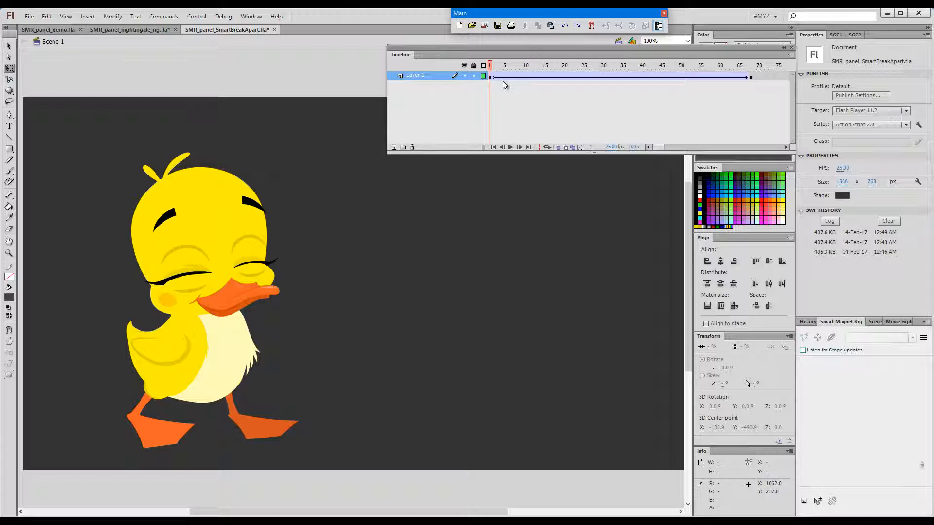
mouse_move(505, 88)
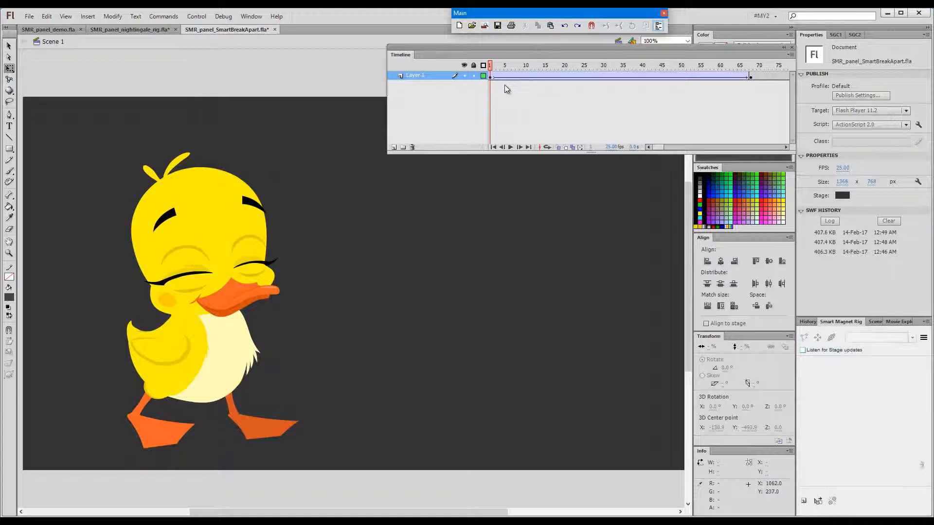
mouse_move(506, 91)
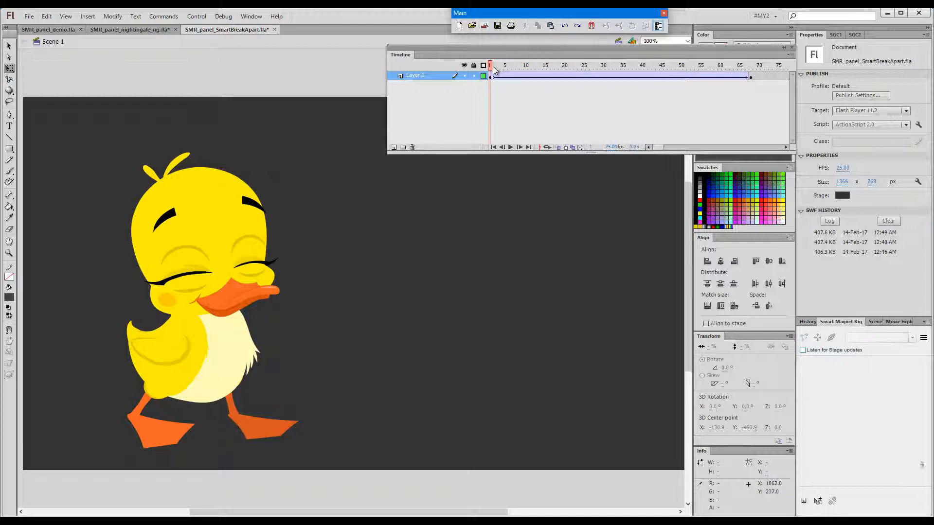
Step: Go to the first frame of the duck_walk symbol's timeline
click(584, 65)
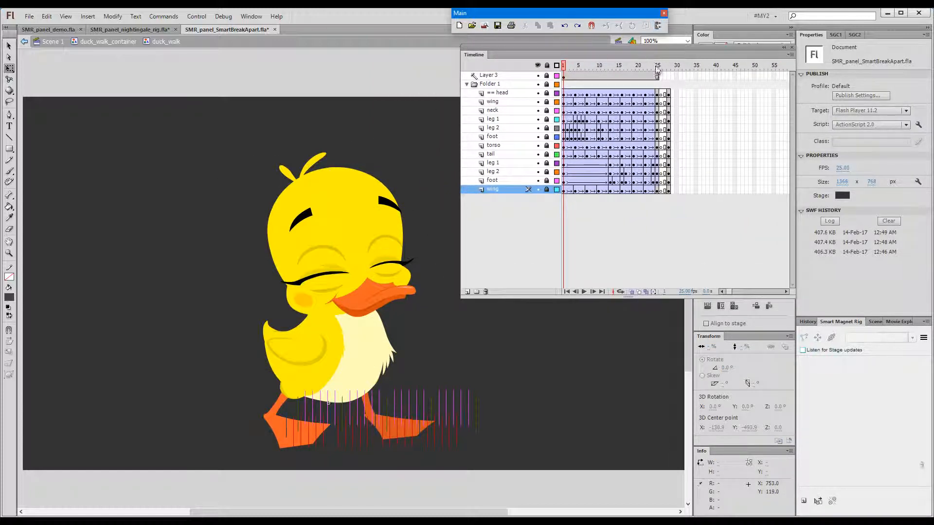
Step: Scrub the walk cycle through frames 25, 1, 2 and 20 to compare poses
click(657, 66)
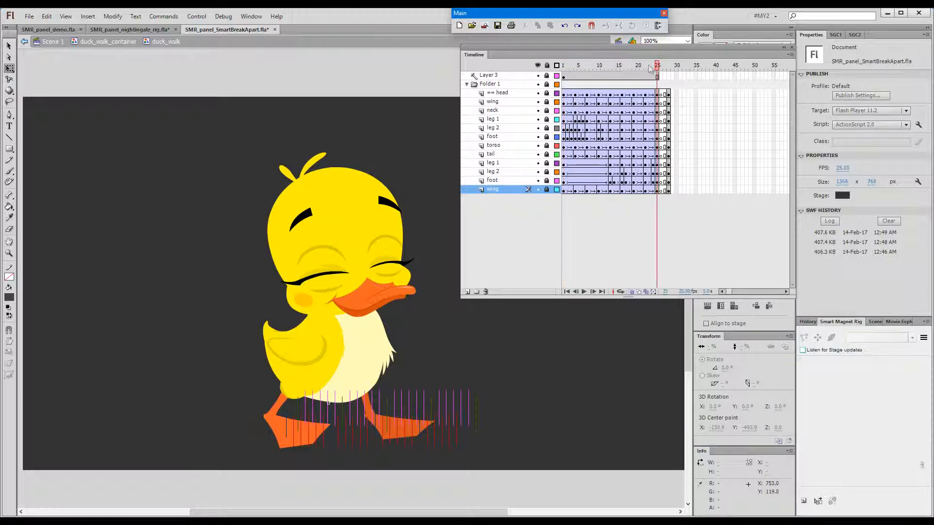
click(563, 64)
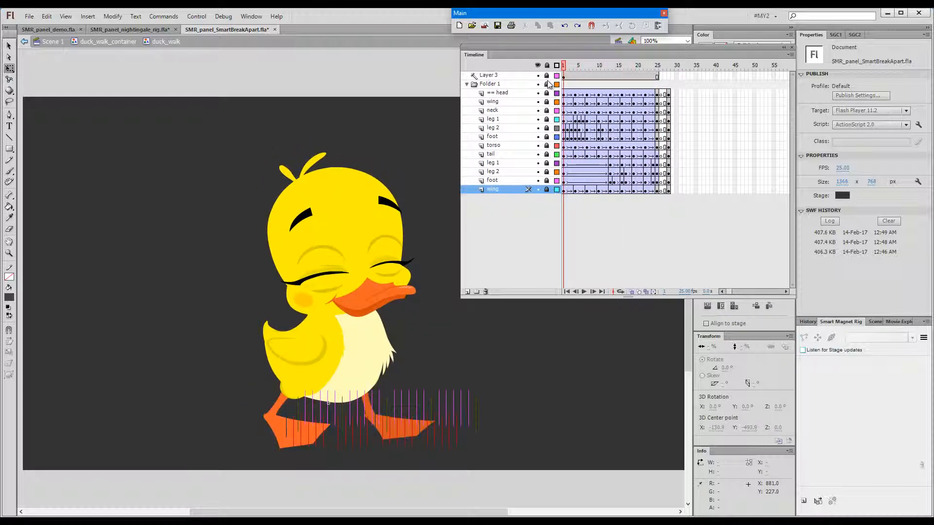
click(571, 76)
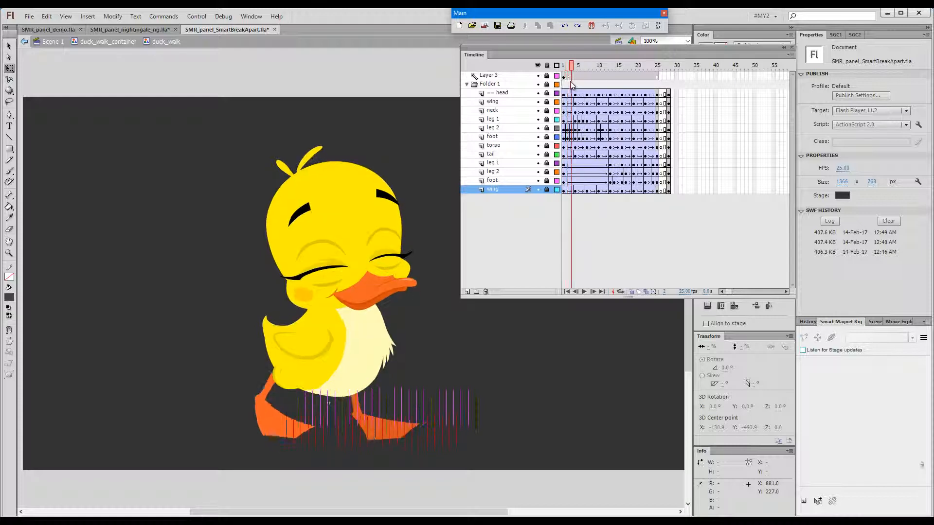
click(637, 76)
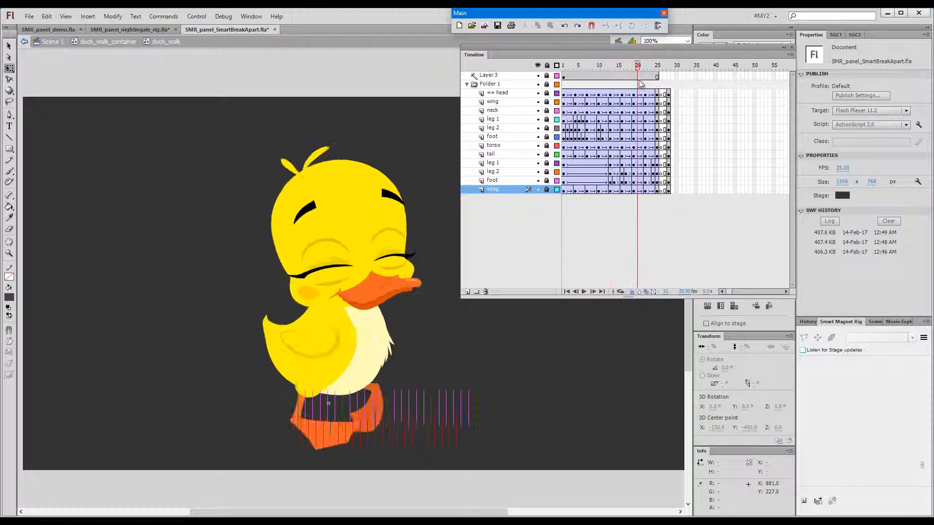
click(562, 65)
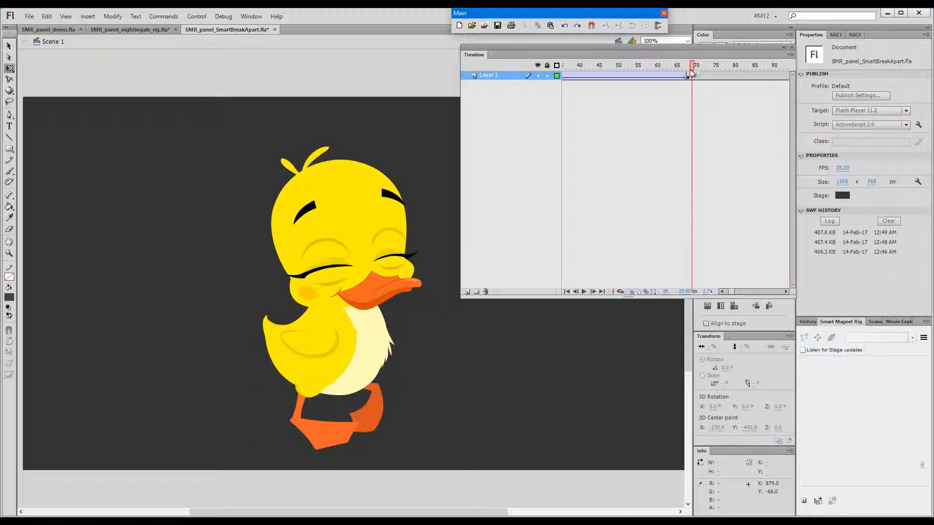
Step: Select the duck_walk instance on the last frame of Layer 1
click(344, 297)
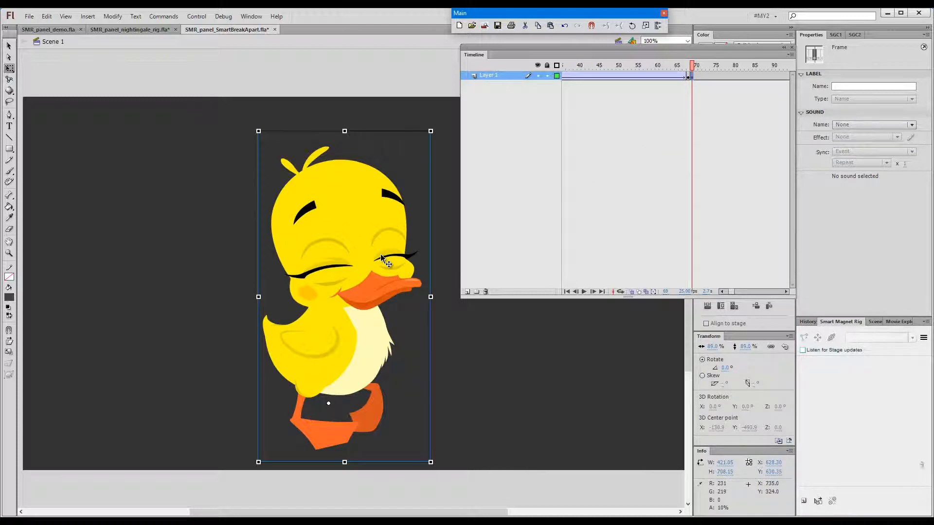
key(ctrl)
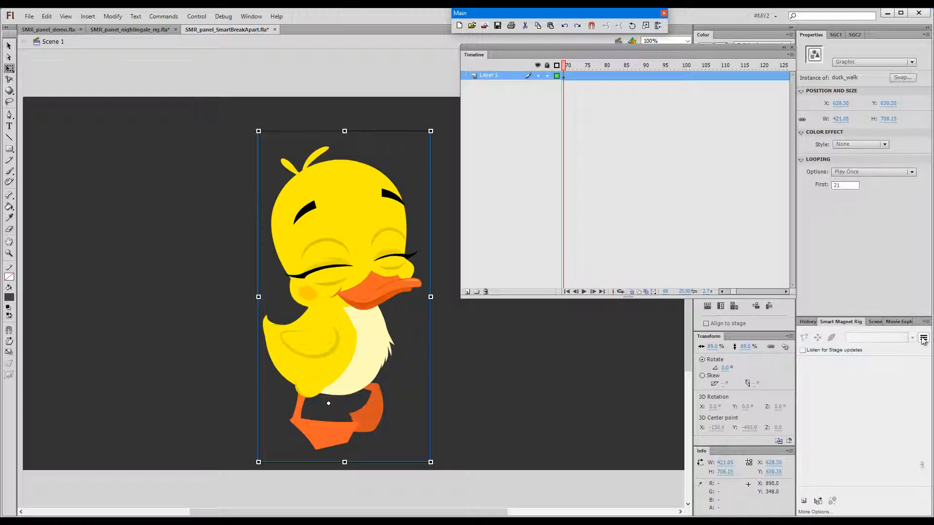
Step: Run SMR Break Apart from the panel menu, keeping both Delete options checked
click(923, 339)
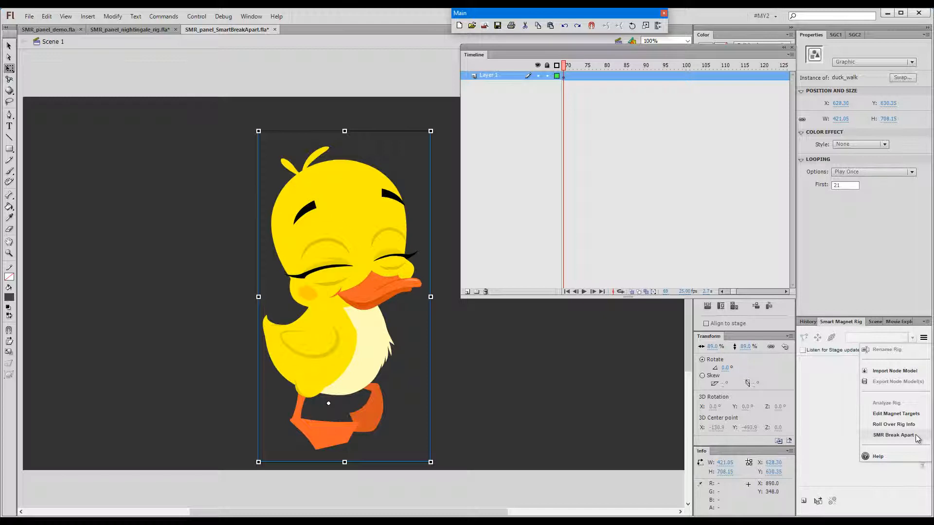
click(894, 435)
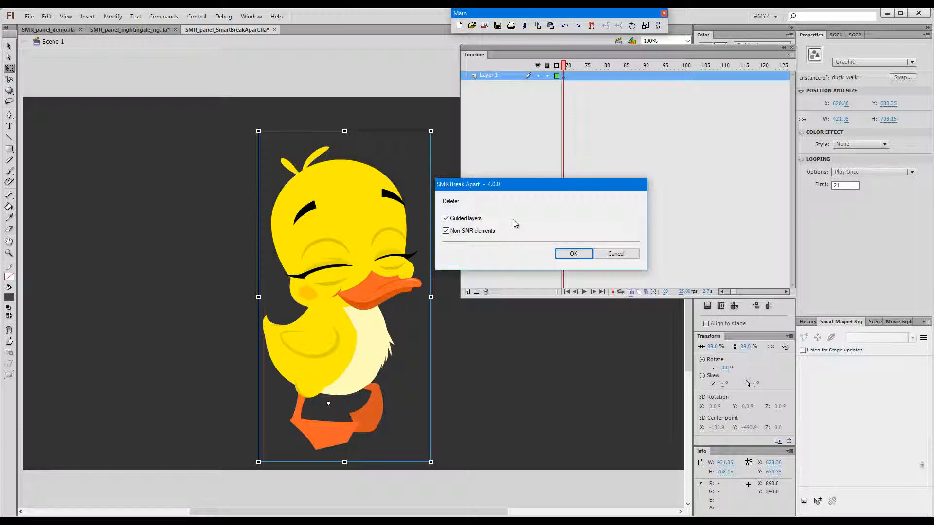
mouse_move(476, 225)
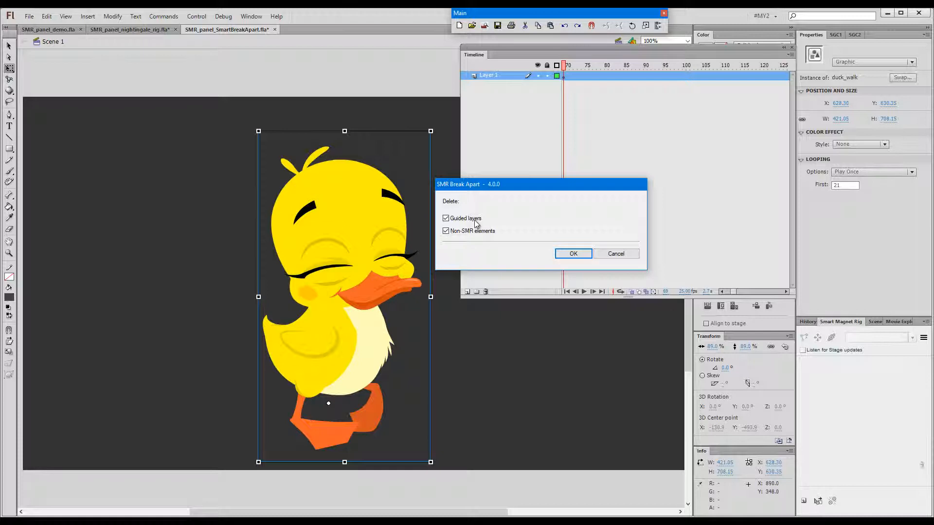
mouse_move(502, 239)
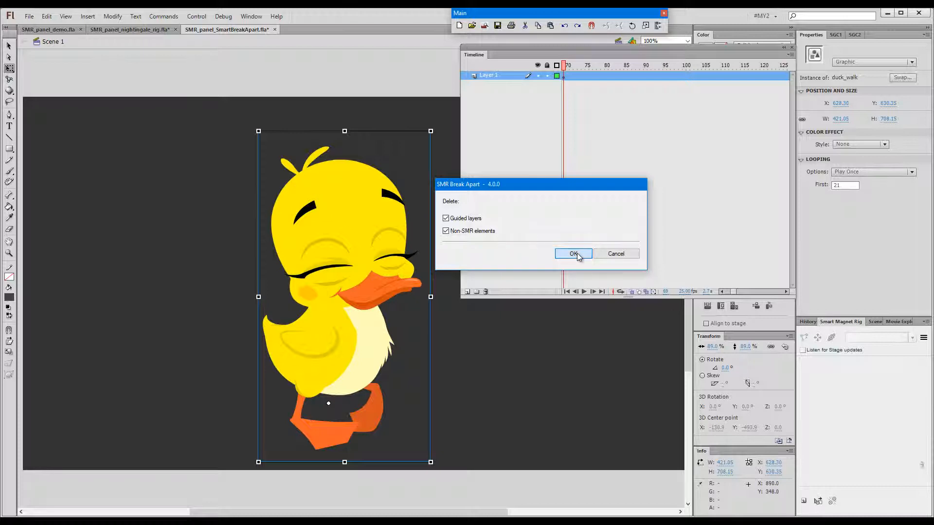
click(573, 254)
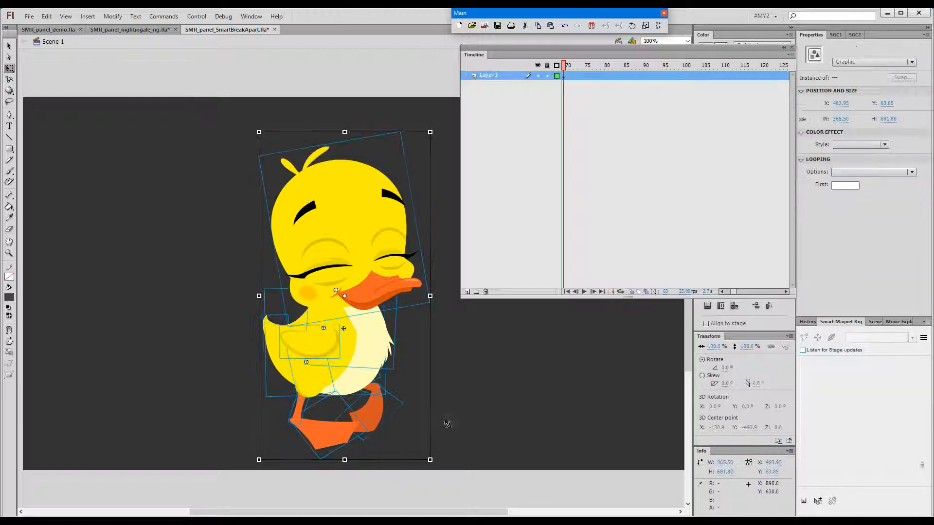
Step: Delete the broken-apart duck parts on the last frame, then check the following frame
click(307, 343)
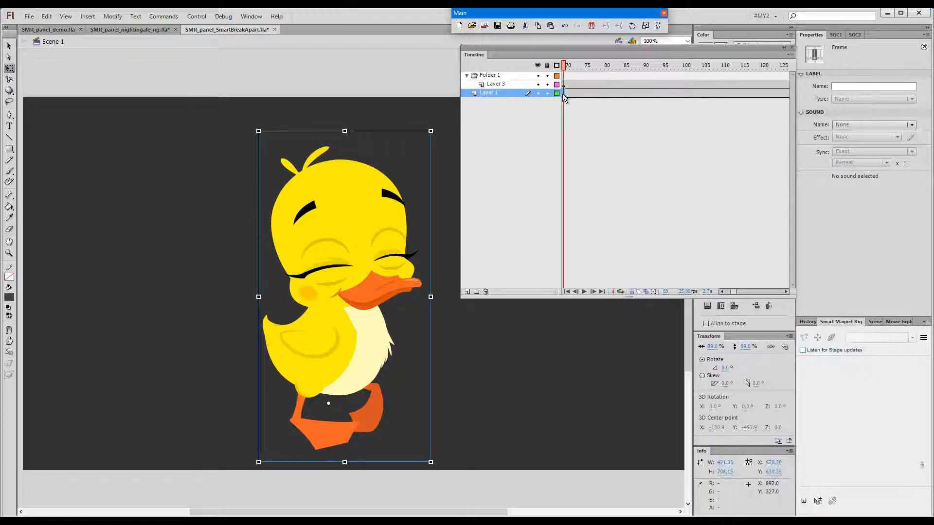
key(alt+z)
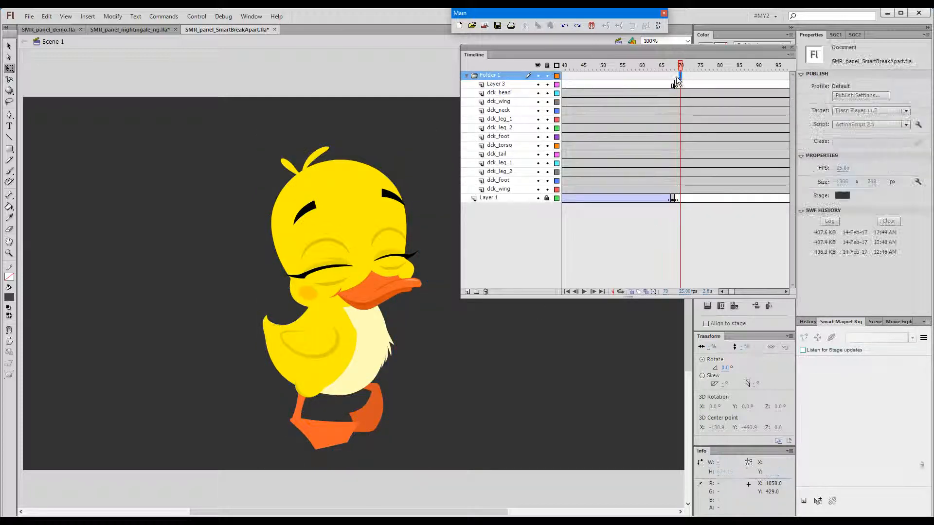
click(499, 189)
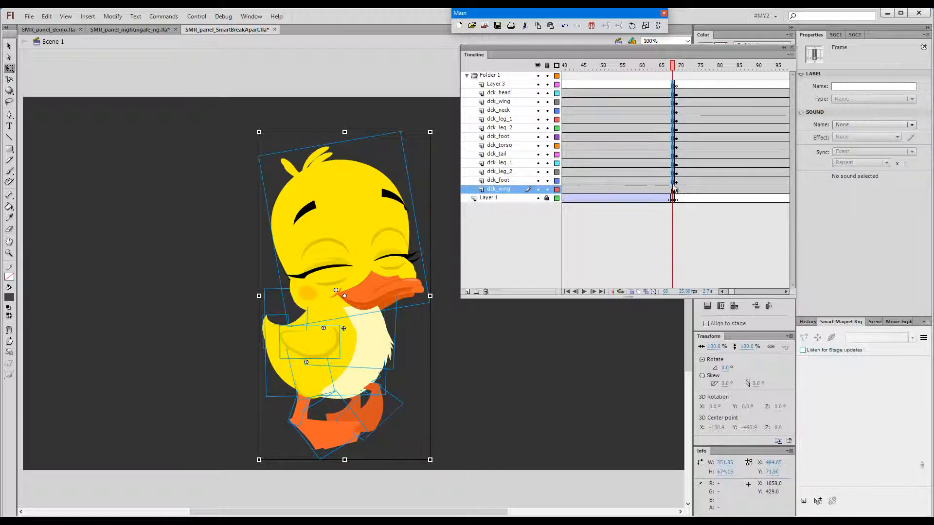
key(Delete)
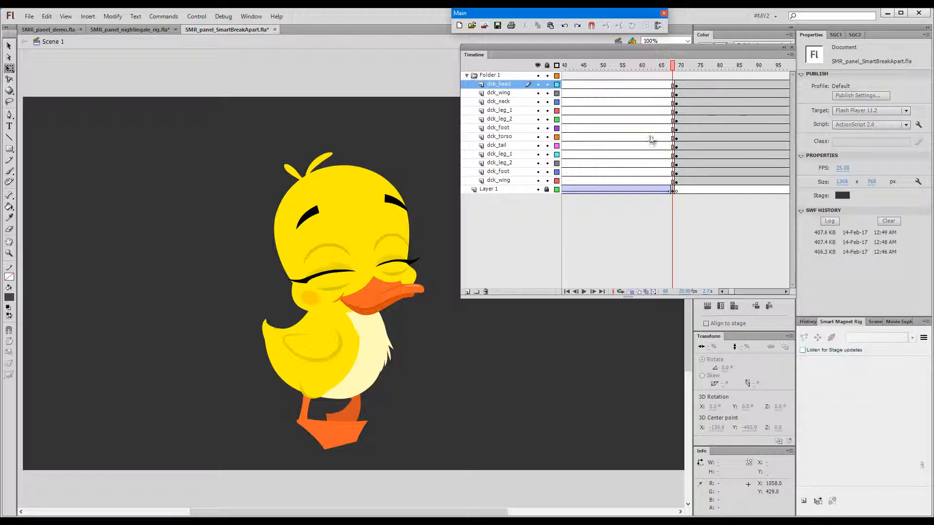
click(680, 65)
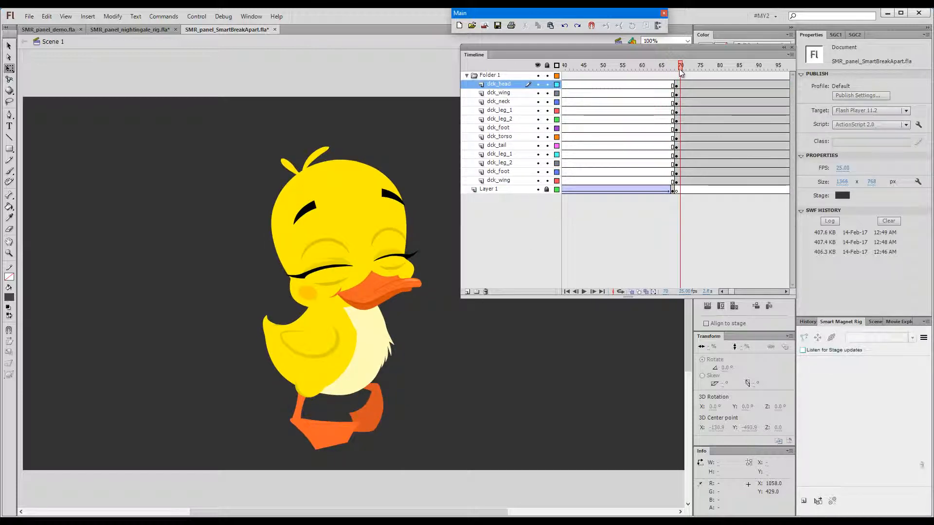